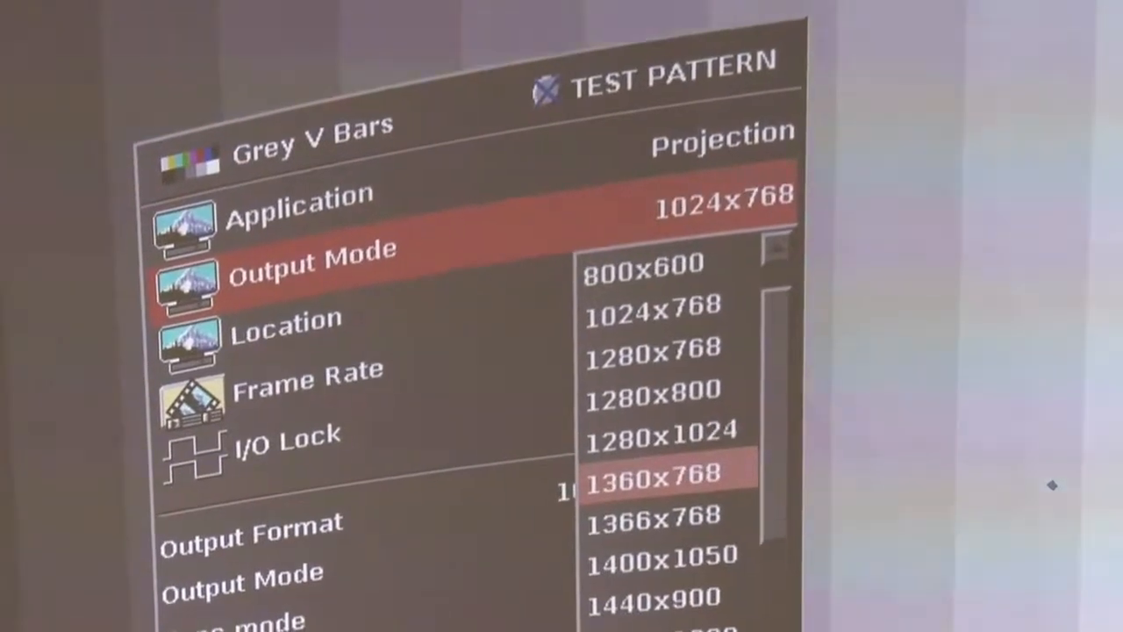
- Scroll the output mode resolution list from 1024x768 down to 1920x1200
{"action": "scroll", "scroll_direction": "down", "scroll_amount": 3}
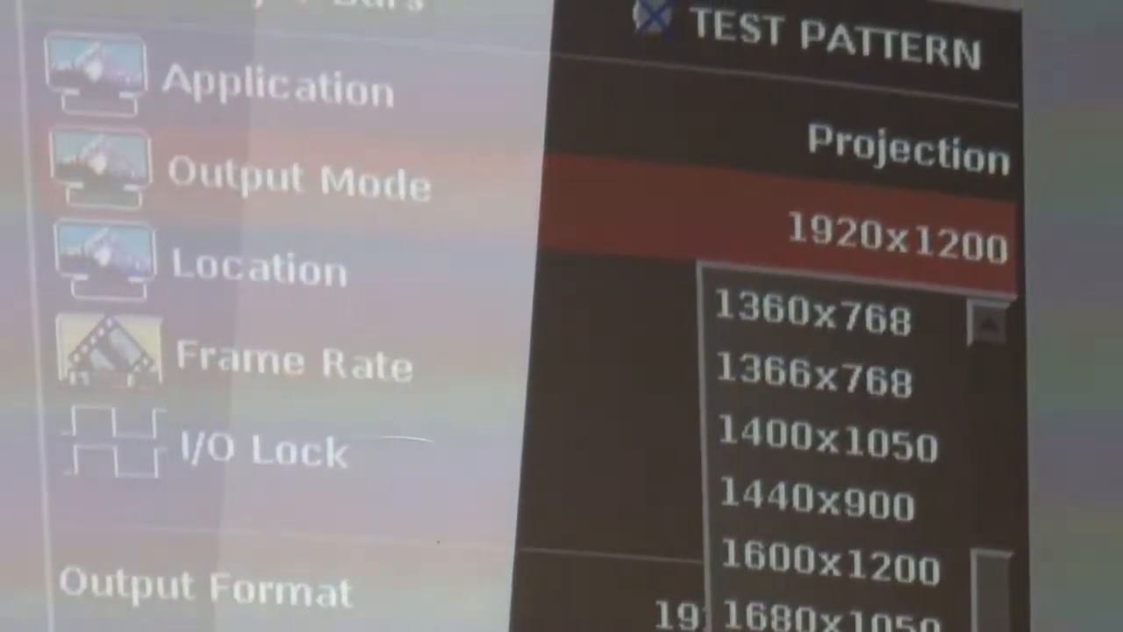
- Confirm 1920x1200 as the output mode, giving a 1920x1200p 60Hz output format
{"action": "left_click", "coordinate": [895, 237]}
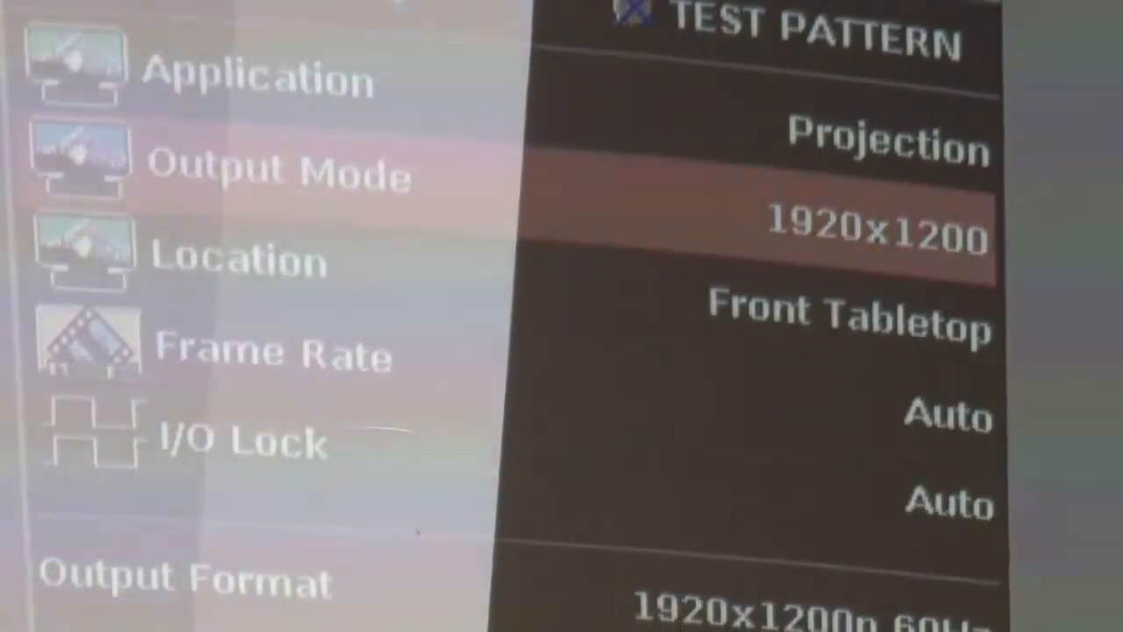